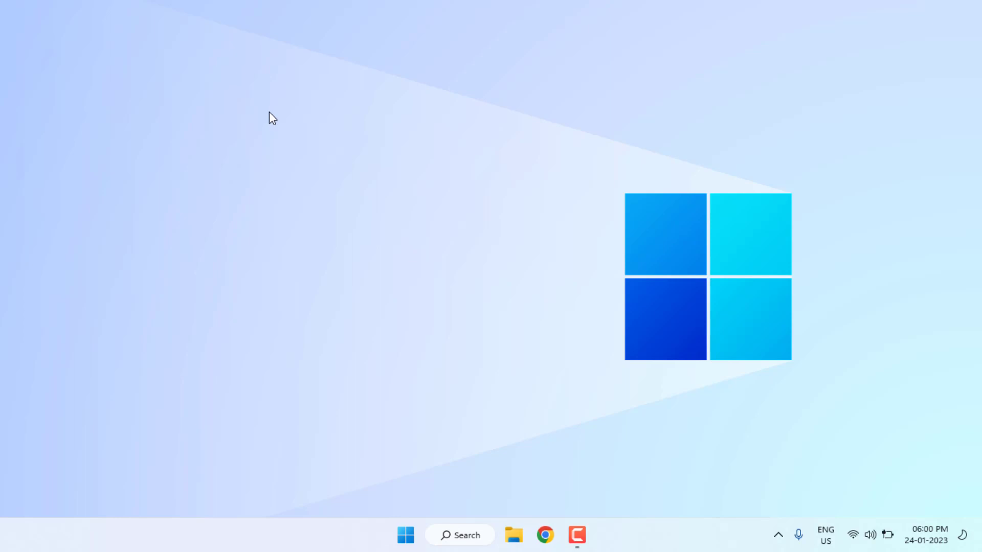
pyautogui.moveTo(406, 535)
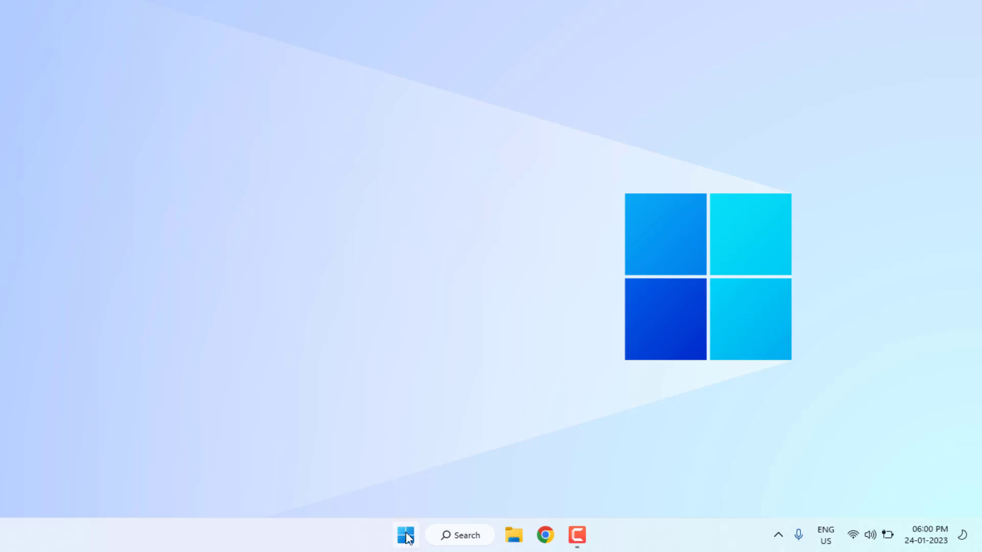
# Step: Open the Start menu from the taskbar, showing pinned apps and Recommended
pyautogui.click(405, 535)
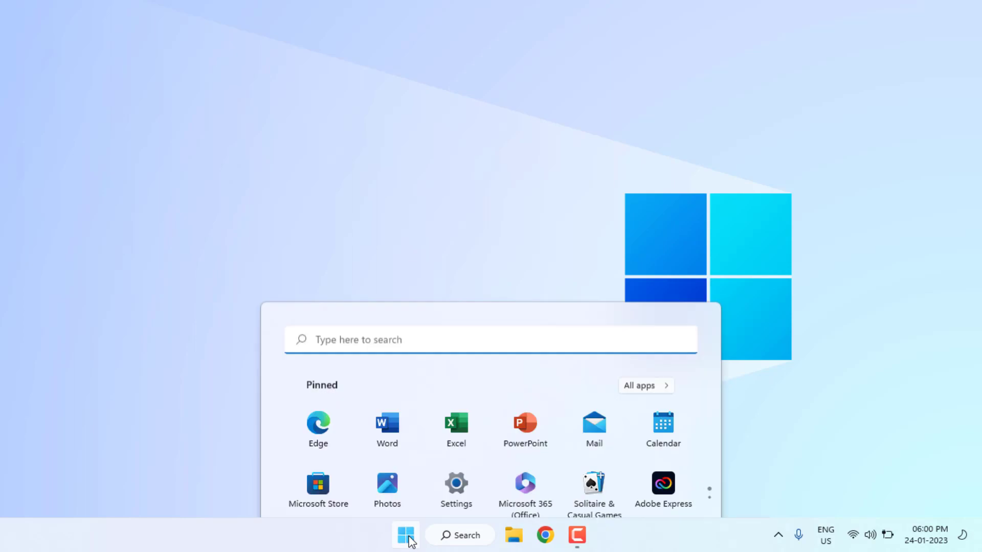
pyautogui.click(405, 535)
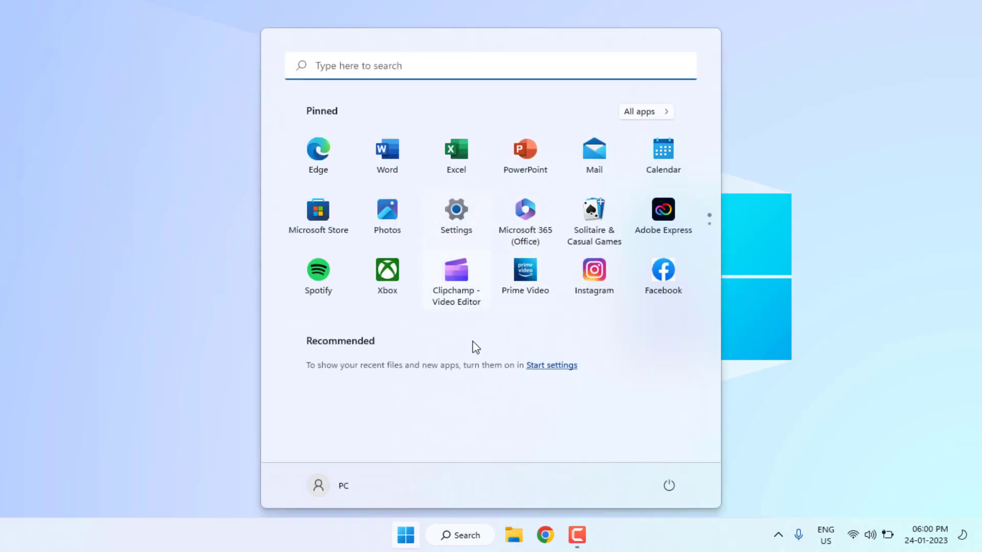
# Step: Go to Other troubleshooters and scroll down to the Windows Store Apps entry
pyautogui.click(456, 210)
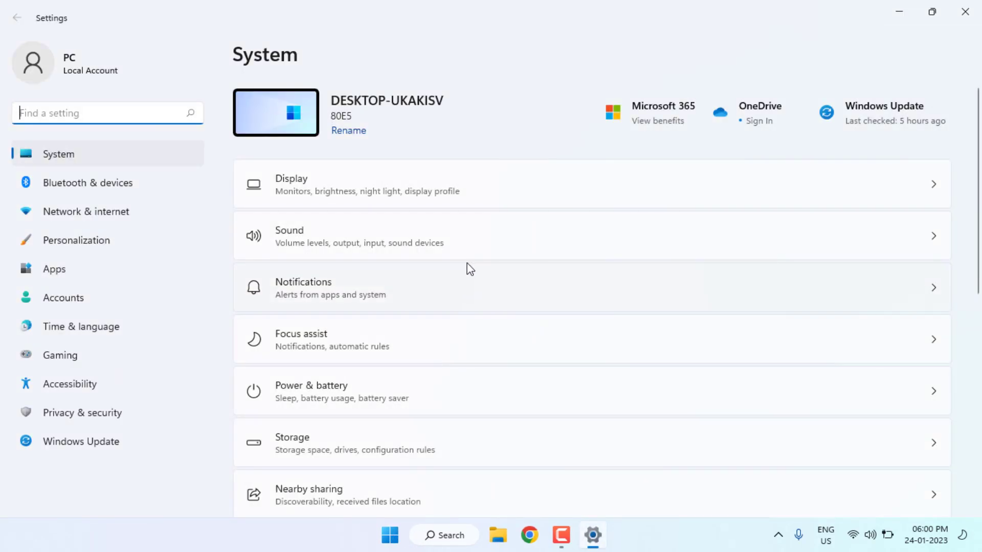
pyautogui.scroll(-3)
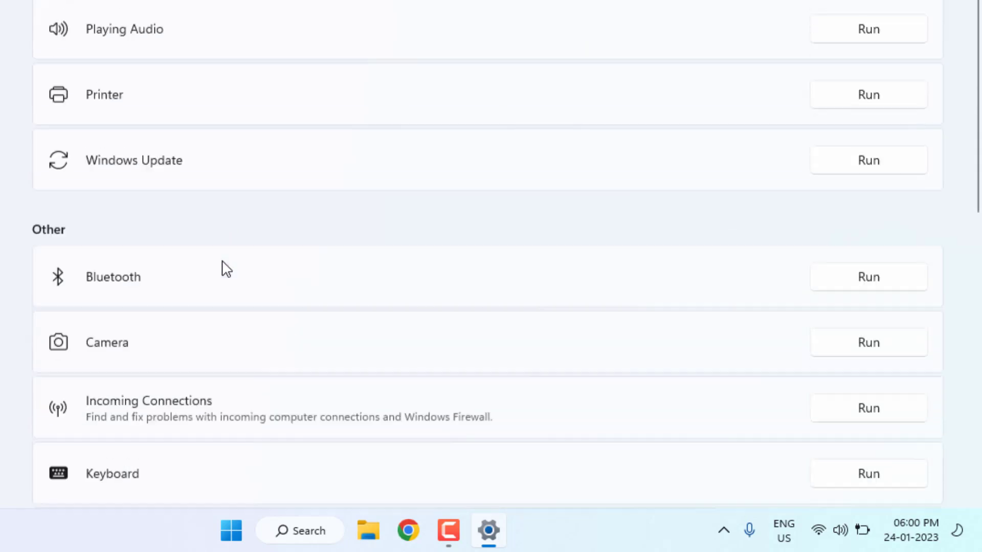
pyautogui.scroll(-3)
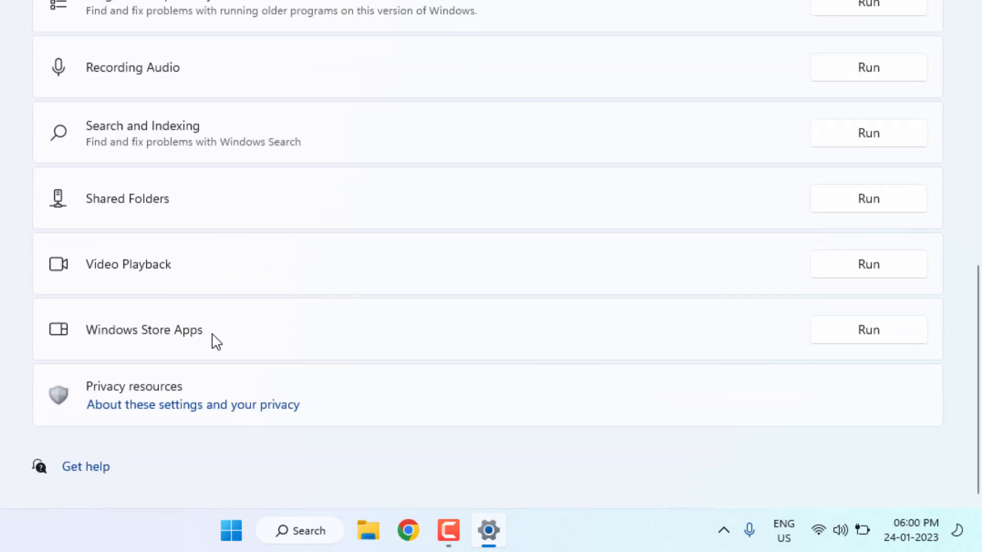
pyautogui.moveTo(227, 350)
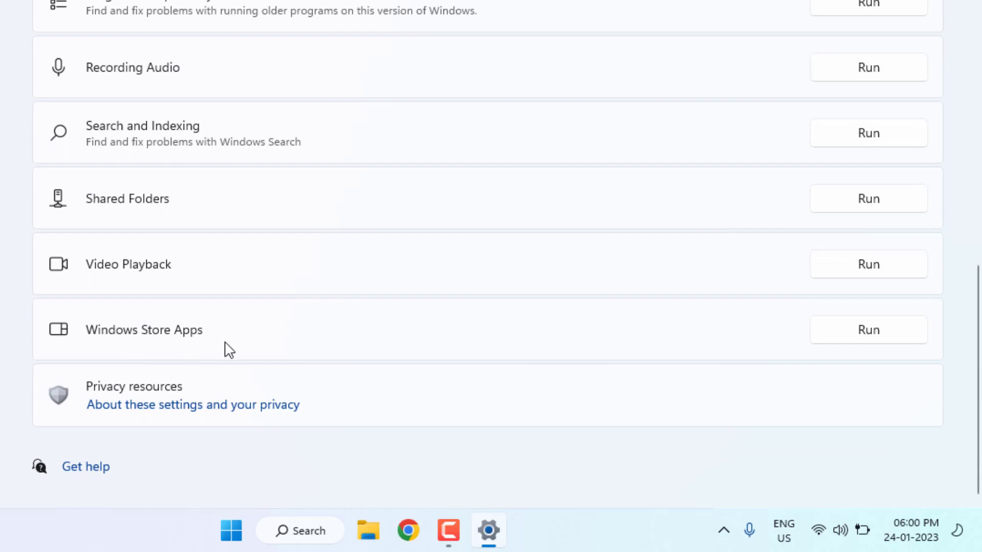
pyautogui.moveTo(891, 338)
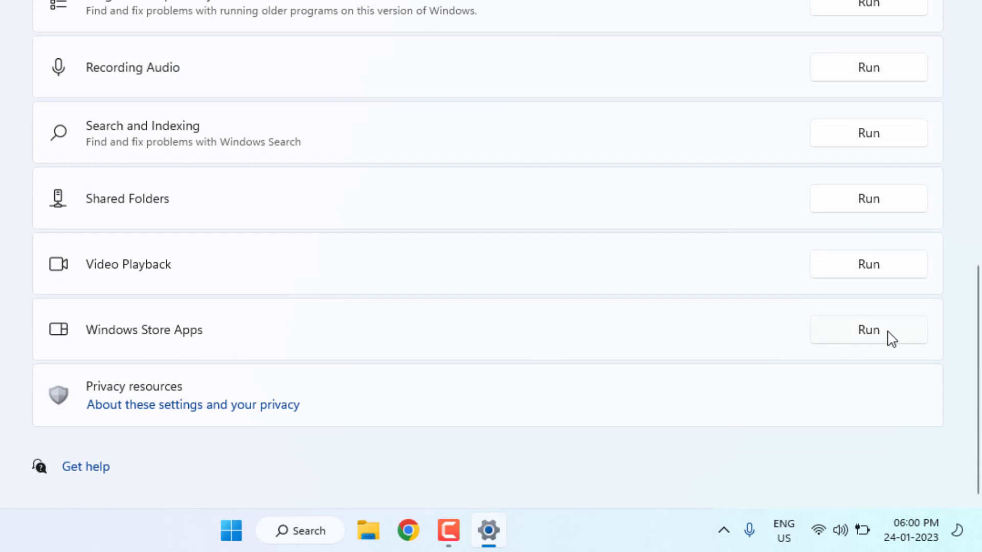
# Step: Run the Windows Store Apps troubleshooter, read its Reset an app advice, then cancel
pyautogui.click(868, 330)
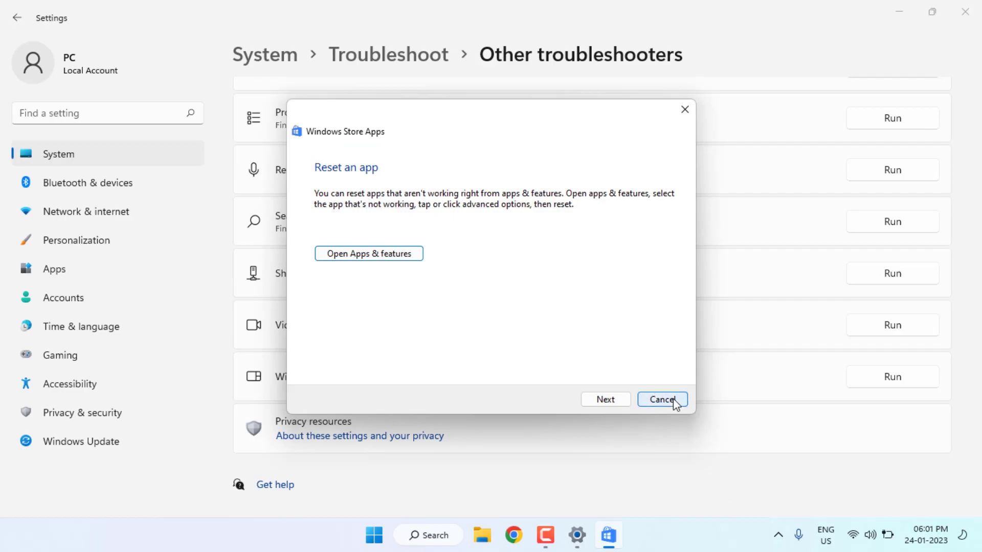
pyautogui.click(661, 399)
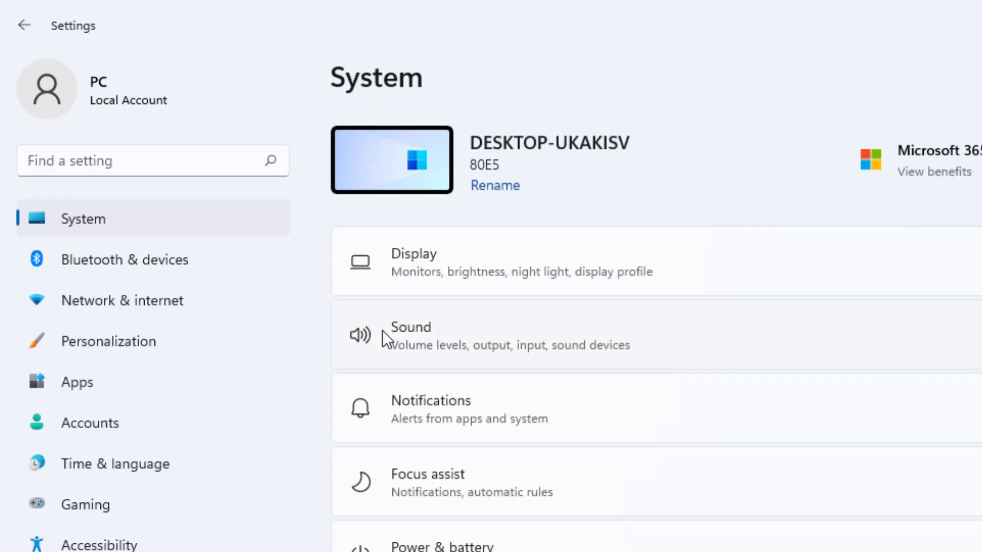
pyautogui.moveTo(318, 331)
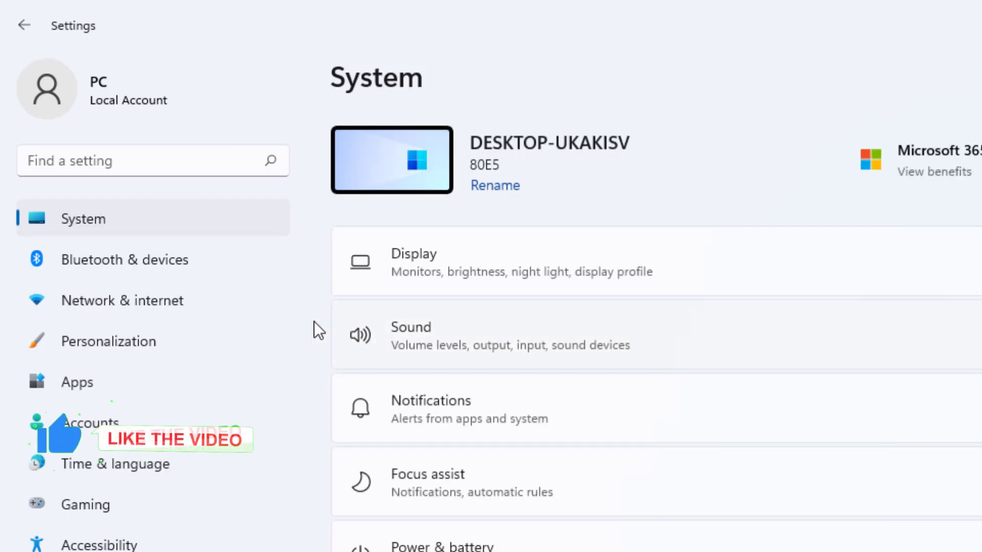
# Step: Switch to Accounts and show the Email & accounts list
pyautogui.click(90, 423)
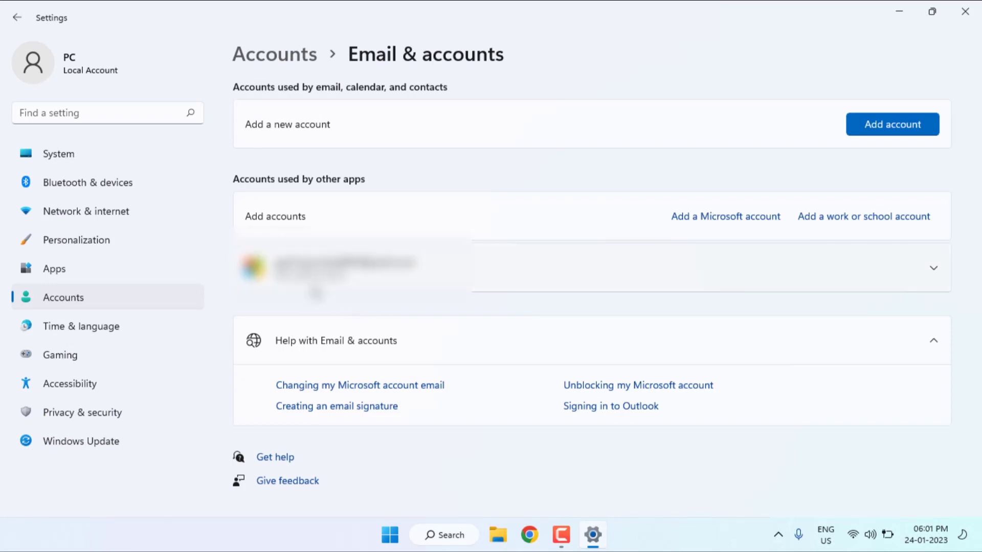
pyautogui.moveTo(932, 274)
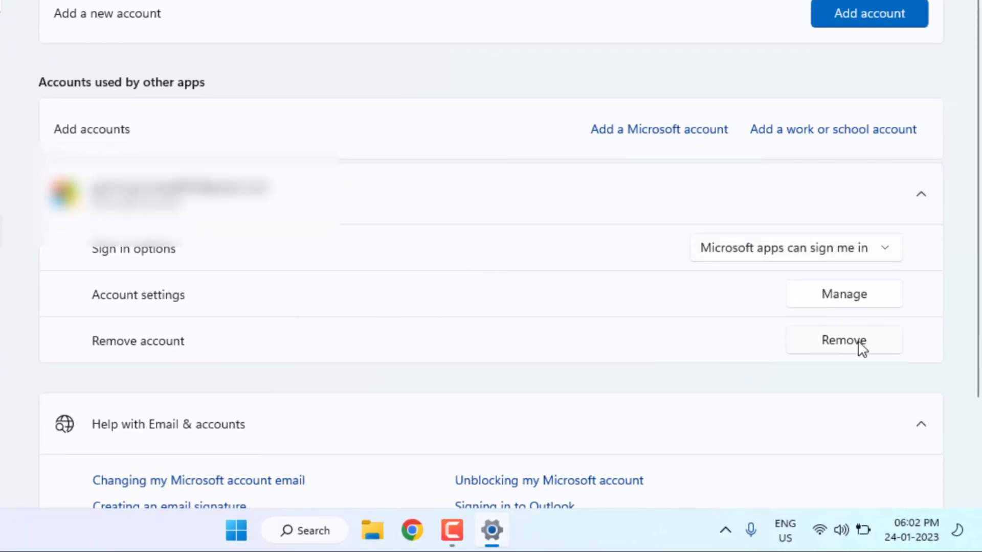
# Step: Remove the email account used by other apps and confirm with Yes
pyautogui.click(843, 340)
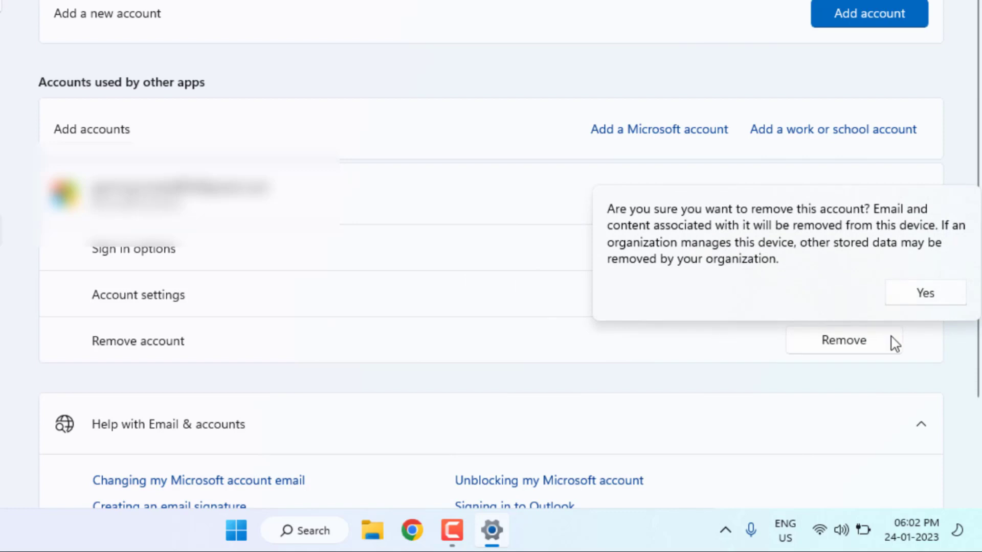
pyautogui.click(925, 292)
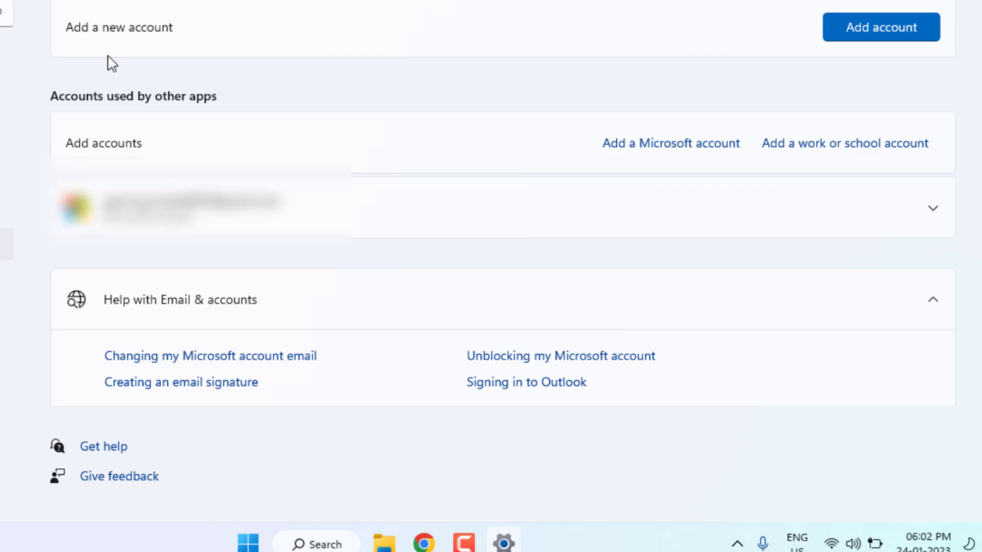
# Step: Add an account, bringing up the provider chooser with Outlook.com, Office 365 and Google
pyautogui.click(881, 26)
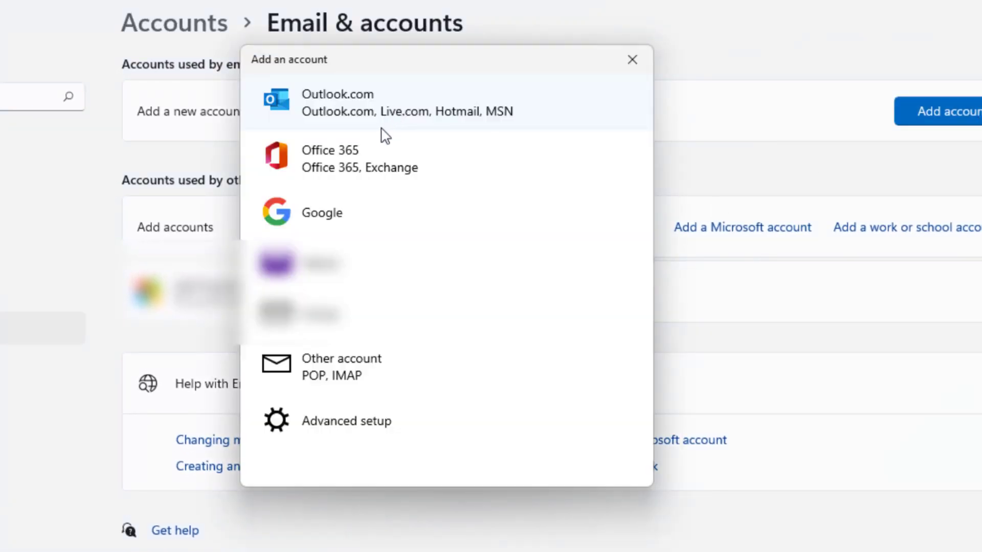
pyautogui.moveTo(489, 123)
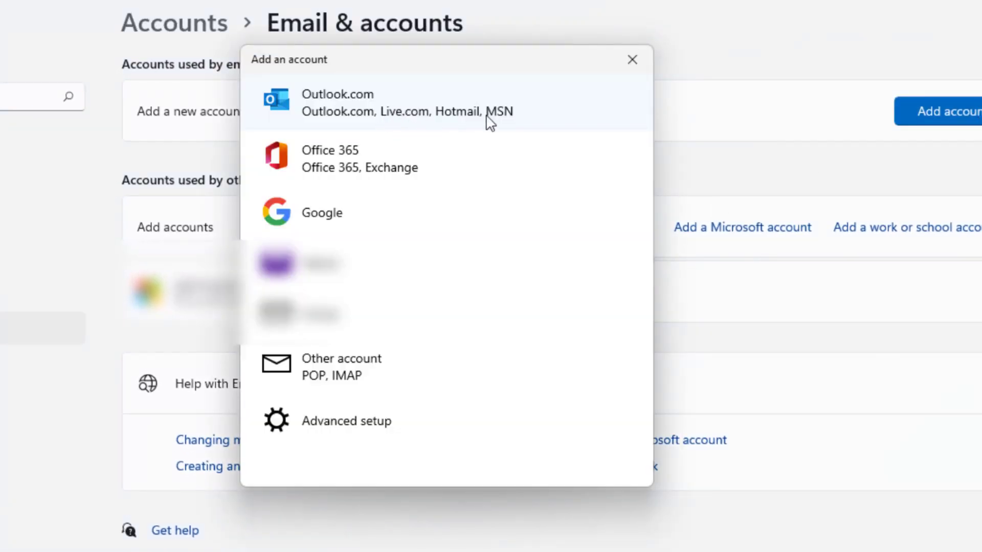